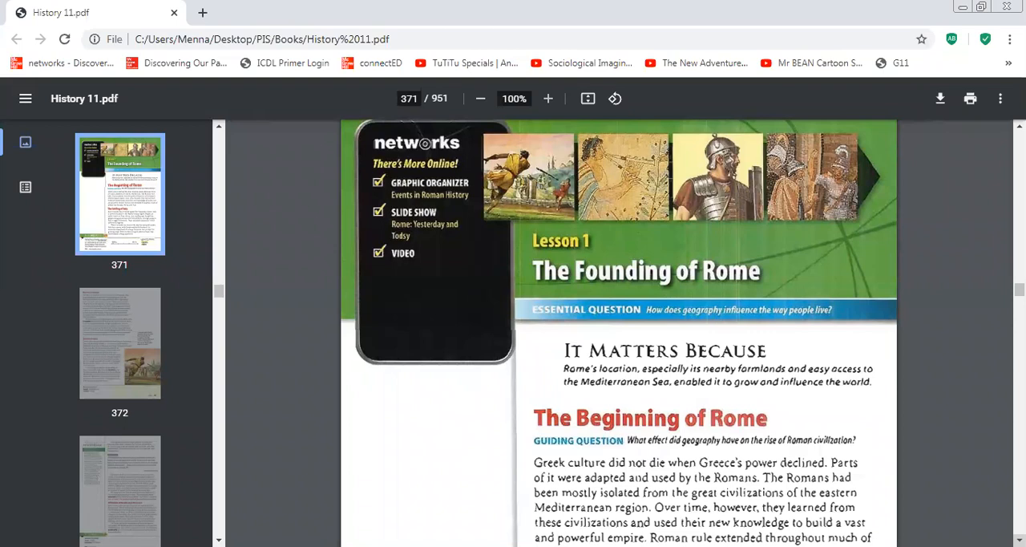
{"action": "scroll", "scroll_direction": "down", "scroll_amount": 3}
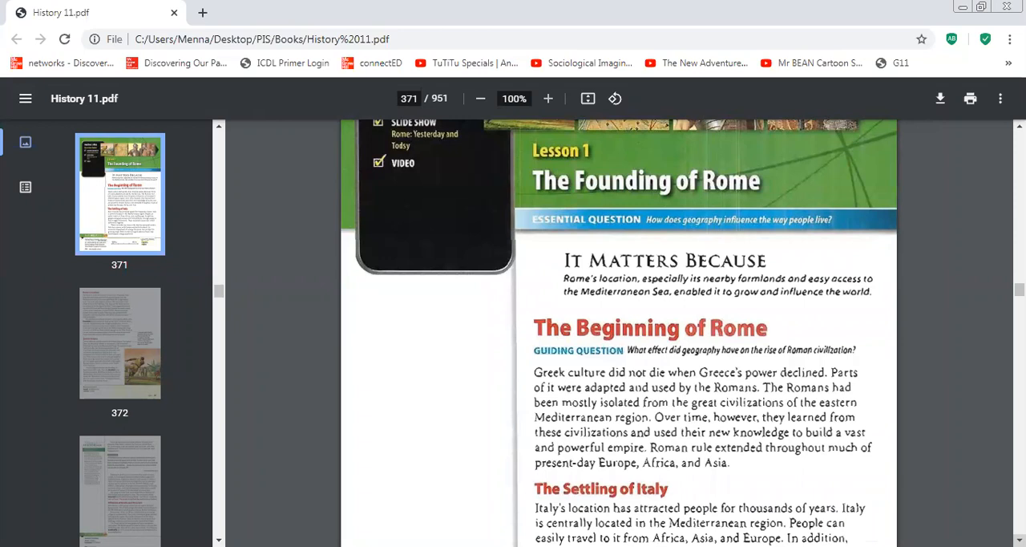
{"action": "scroll", "scroll_direction": "down", "scroll_amount": 3}
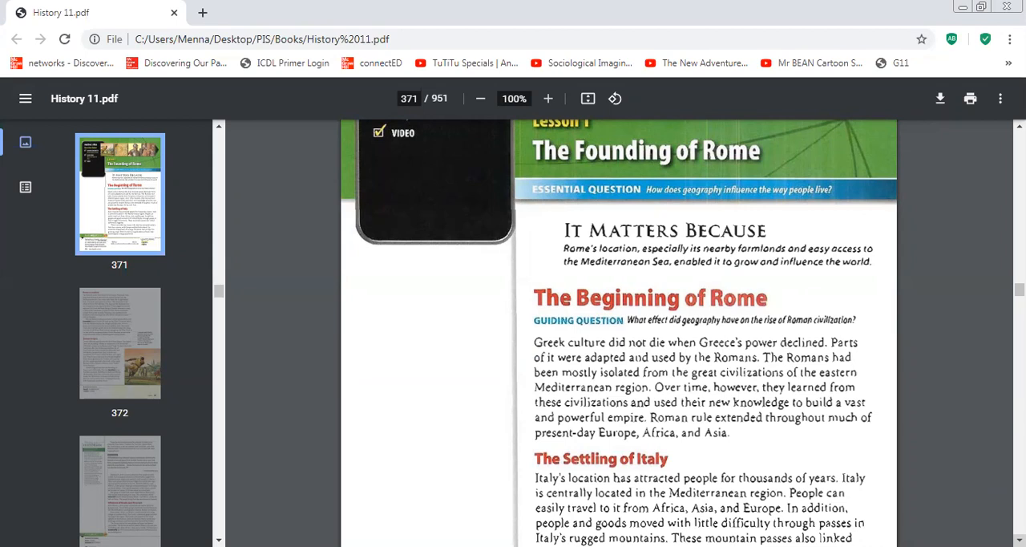
{"action": "scroll", "scroll_direction": "down", "scroll_amount": 3}
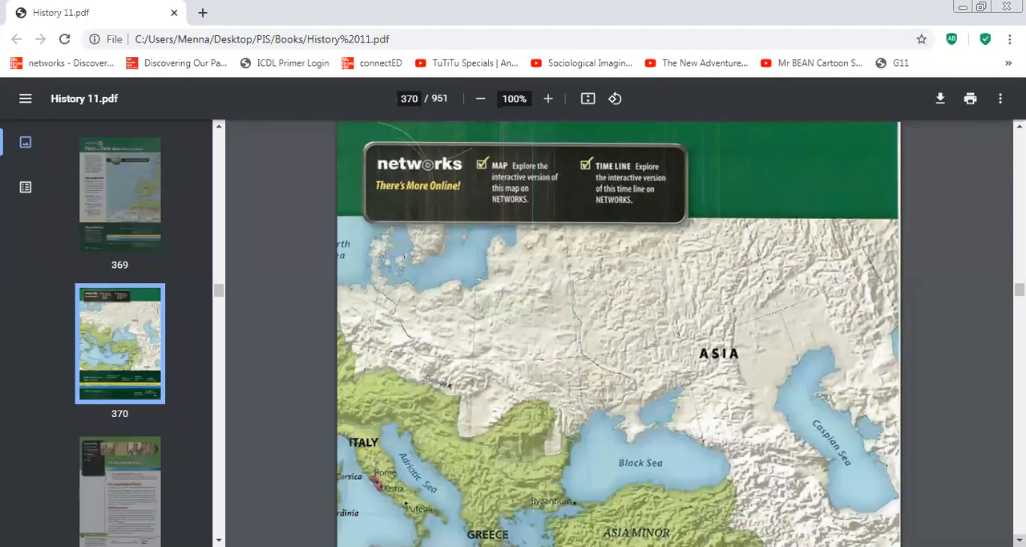
{"action": "scroll", "scroll_direction": "down", "scroll_amount": 3}
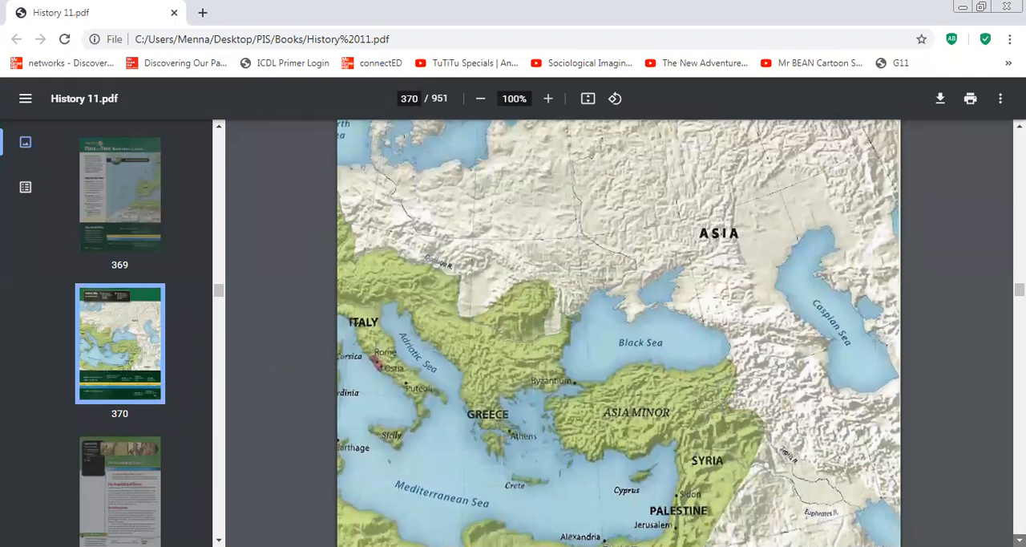
{"action": "scroll", "scroll_direction": "down", "scroll_amount": 3}
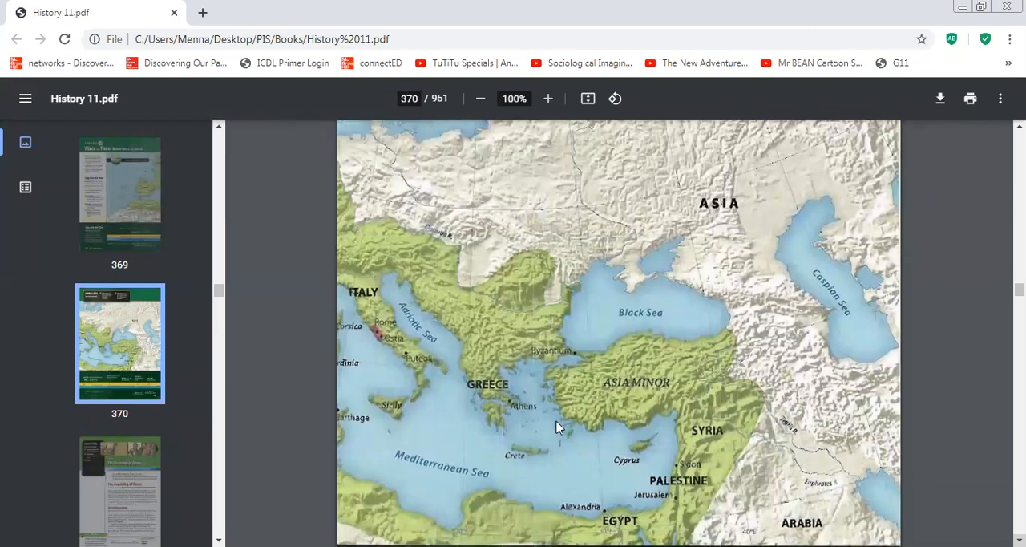
{"action": "mouse_move", "coordinate": [359, 258]}
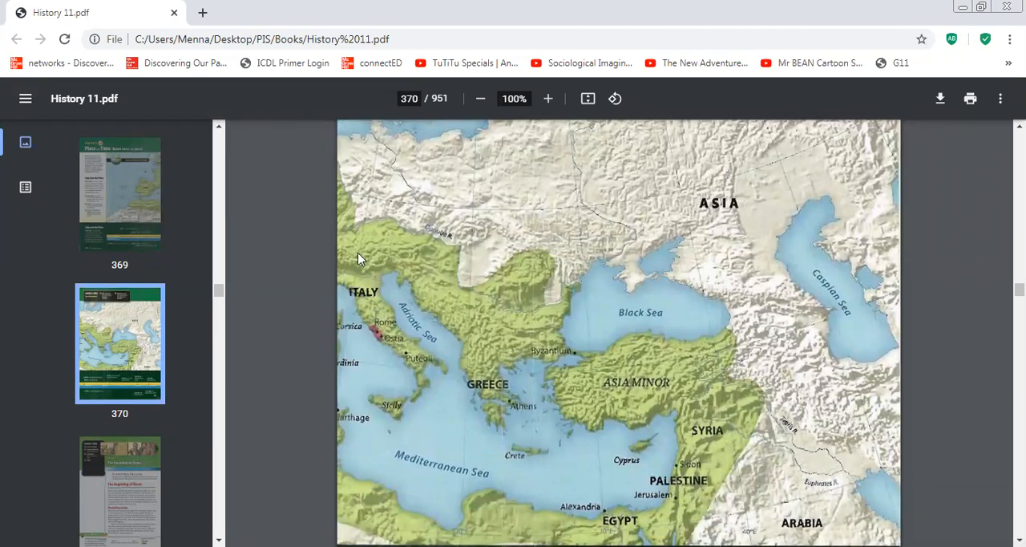
{"action": "mouse_move", "coordinate": [424, 402]}
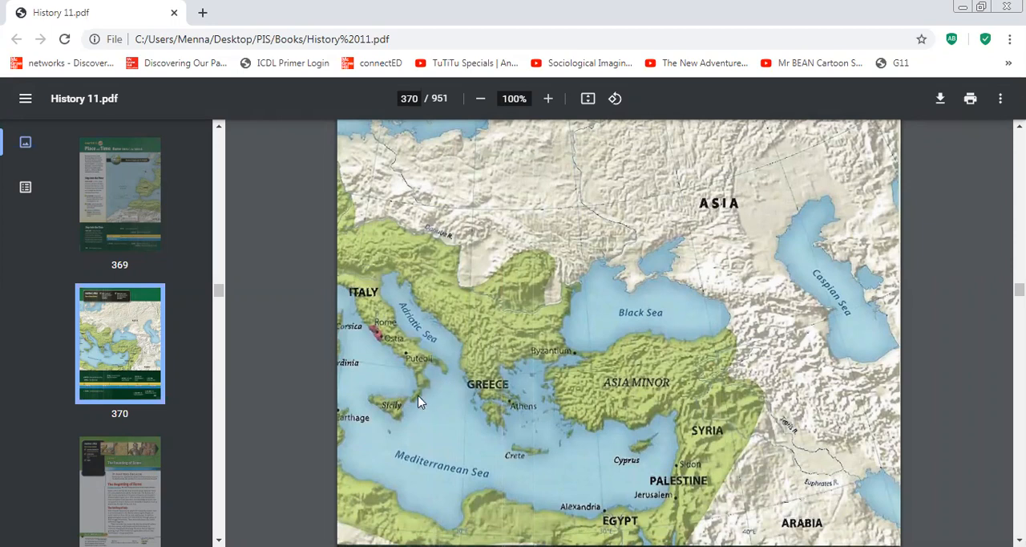
{"action": "mouse_move", "coordinate": [345, 292]}
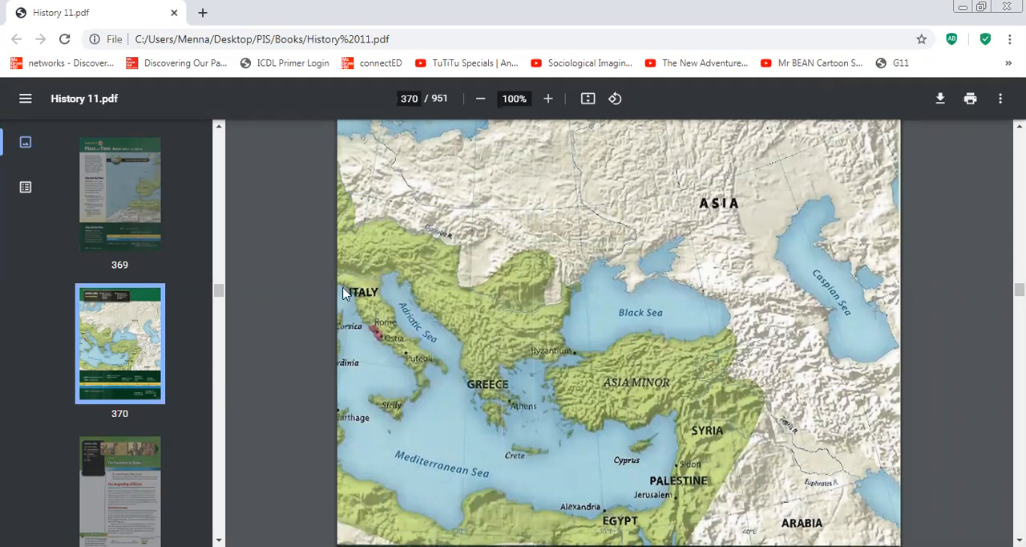
{"action": "mouse_move", "coordinate": [394, 359]}
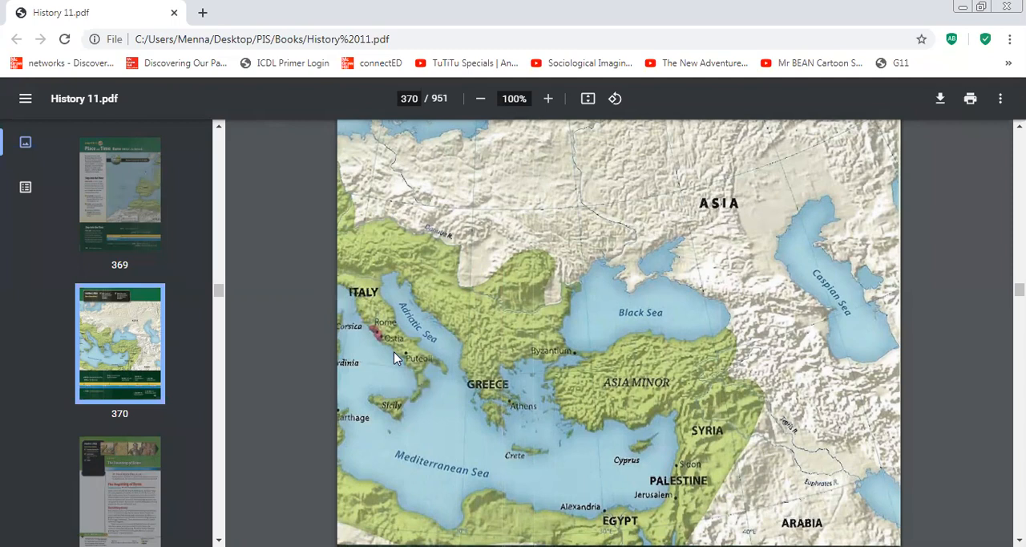
{"action": "mouse_move", "coordinate": [436, 349]}
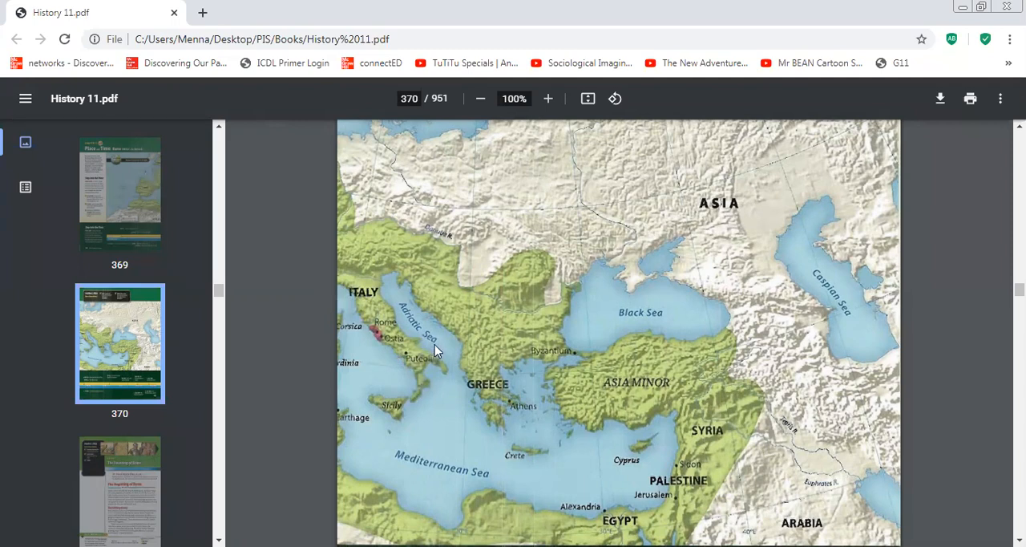
{"action": "mouse_move", "coordinate": [420, 475]}
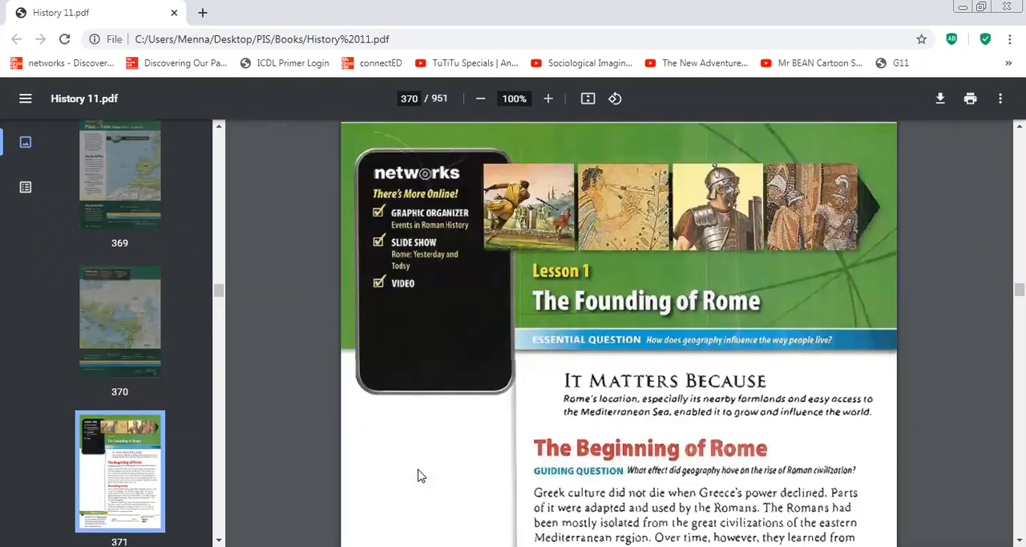
{"action": "scroll", "scroll_direction": "down", "scroll_amount": 3}
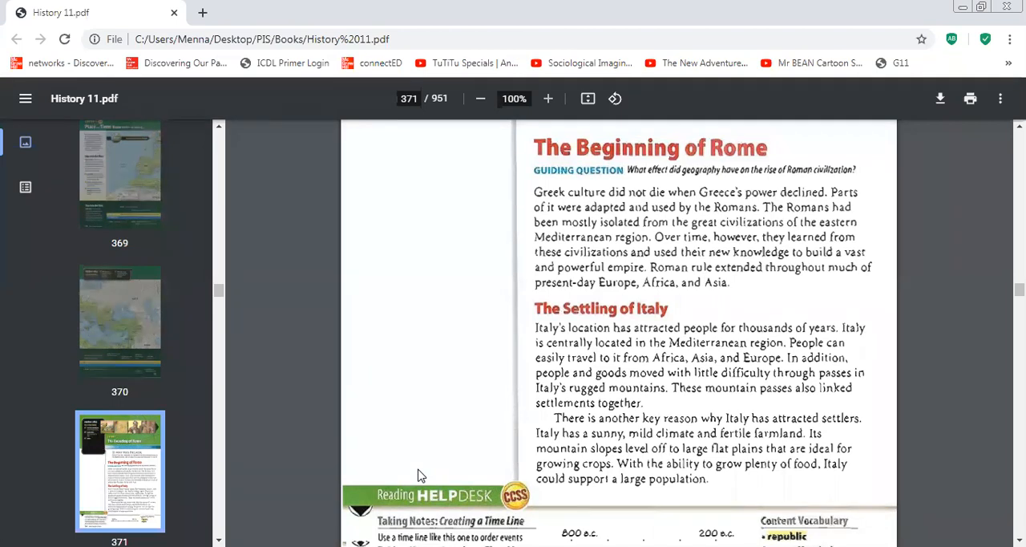
{"action": "scroll", "scroll_direction": "down", "scroll_amount": 3}
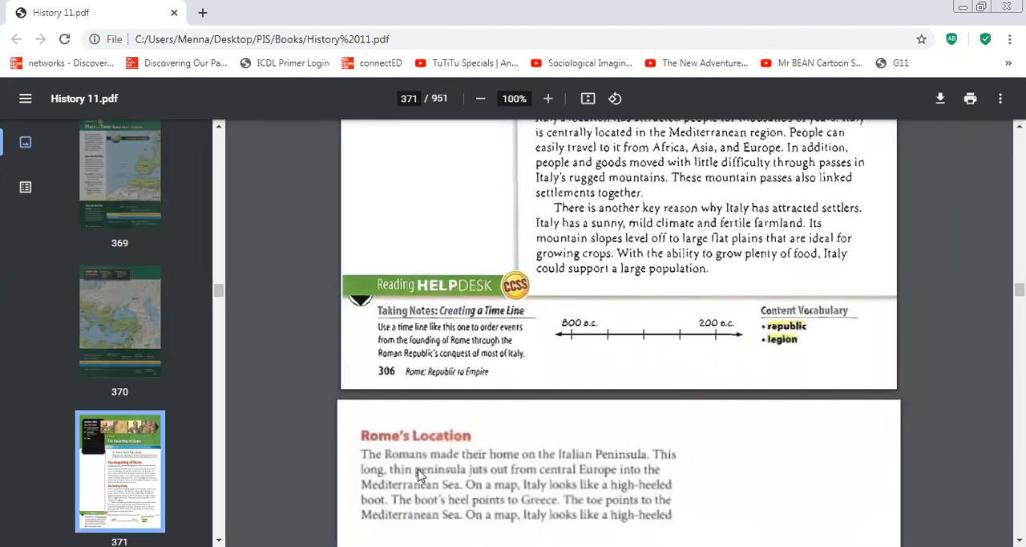
{"action": "scroll", "scroll_direction": "down", "scroll_amount": 3}
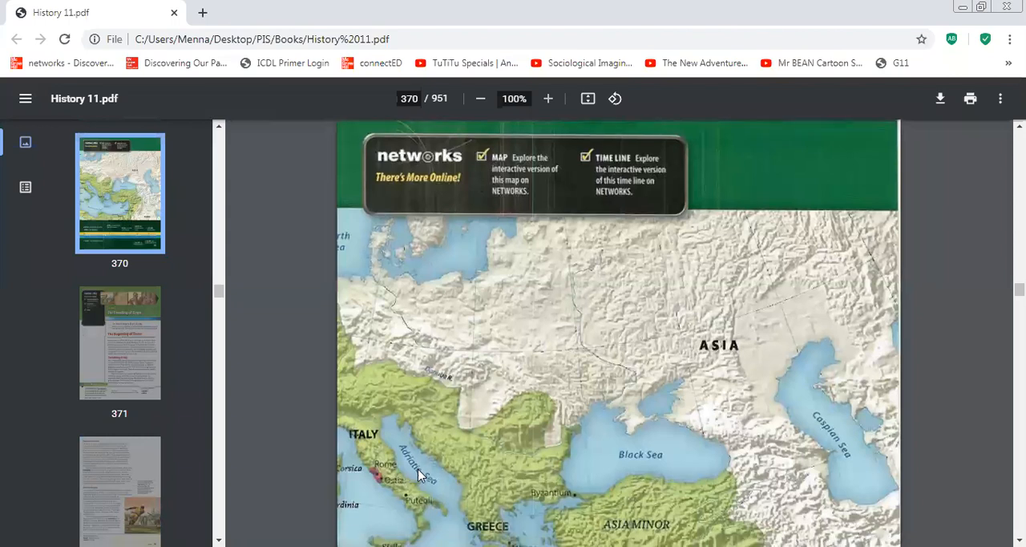
{"action": "scroll", "scroll_direction": "down", "scroll_amount": 3}
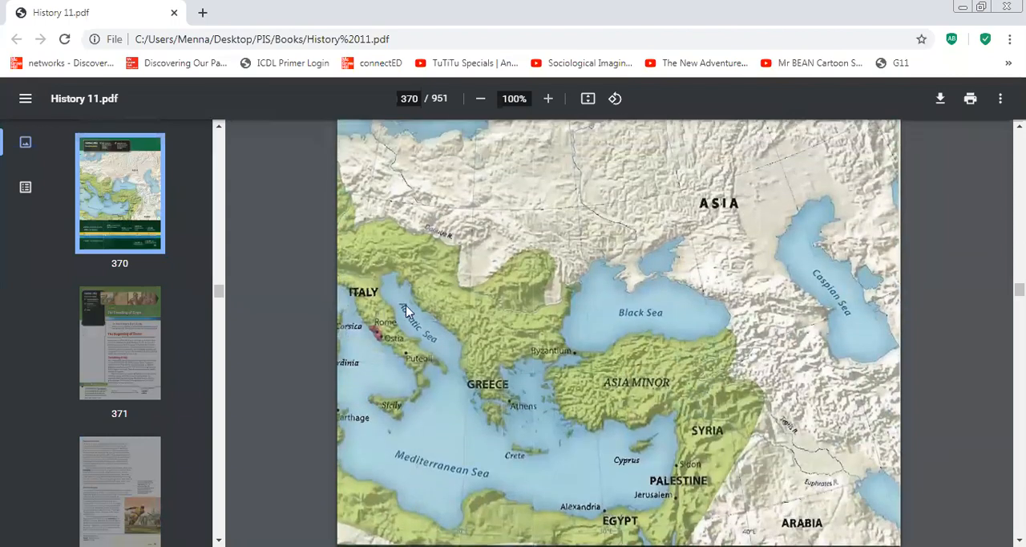
{"action": "mouse_move", "coordinate": [340, 345]}
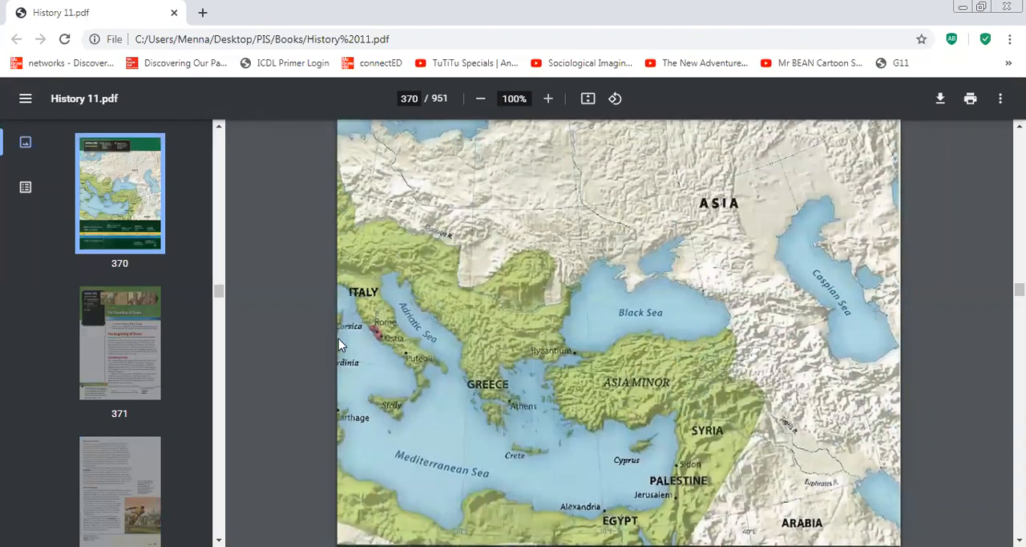
{"action": "mouse_move", "coordinate": [455, 384]}
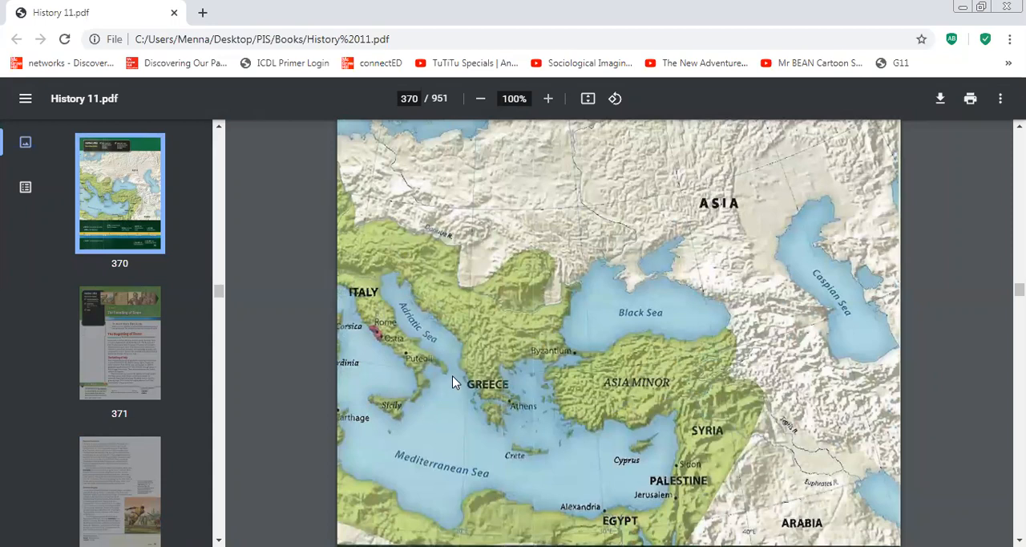
{"action": "mouse_move", "coordinate": [482, 385]}
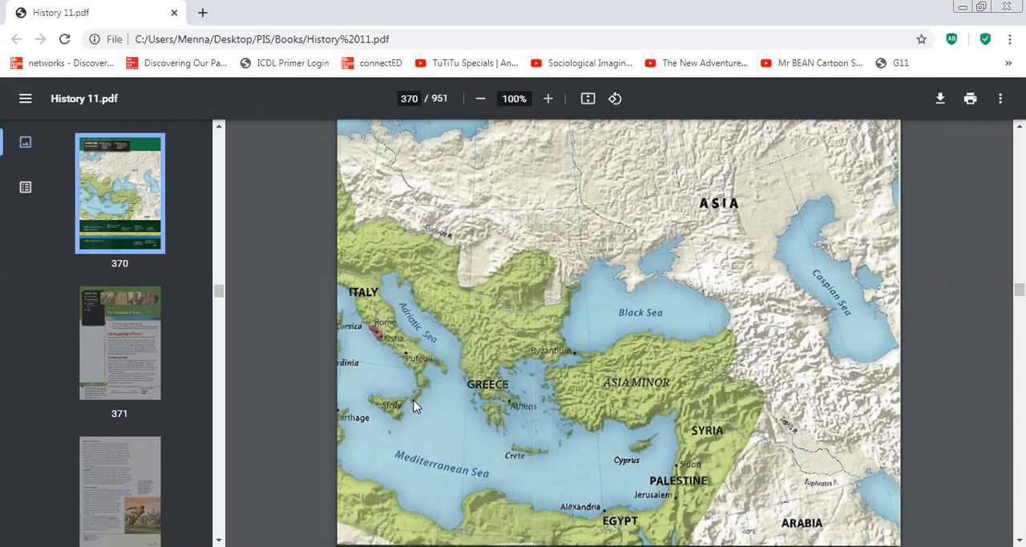
{"action": "mouse_move", "coordinate": [400, 410]}
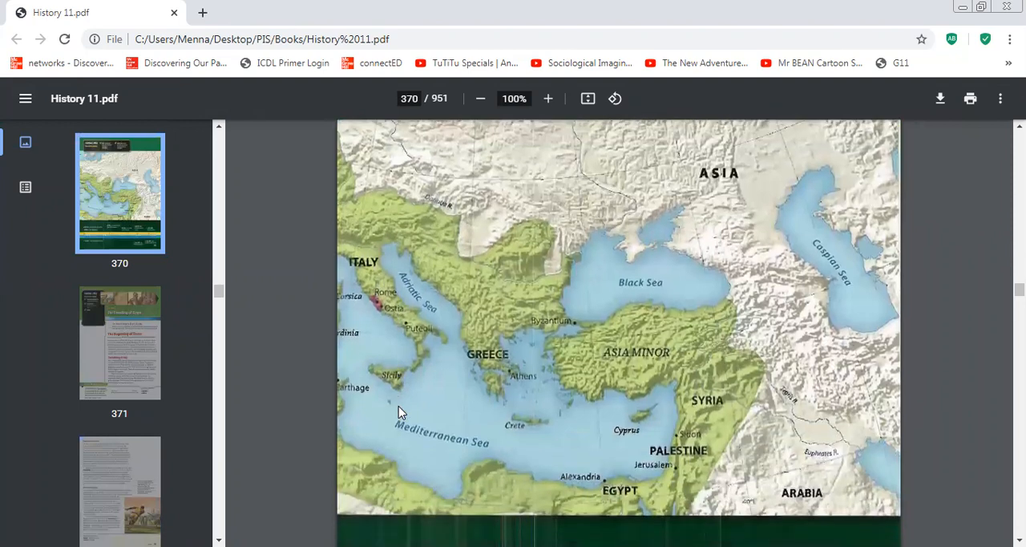
{"action": "mouse_move", "coordinate": [289, 134]}
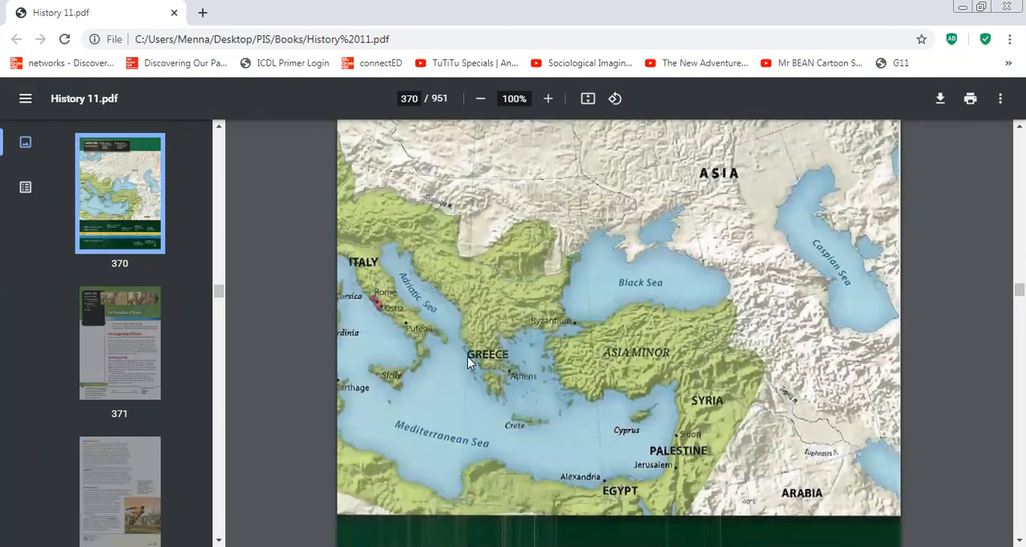
{"action": "mouse_move", "coordinate": [393, 314]}
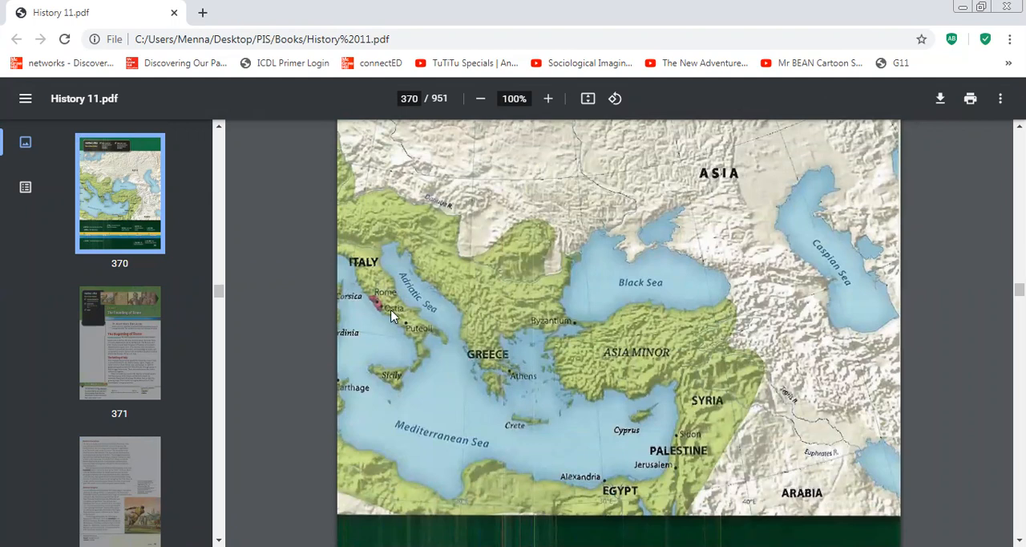
{"action": "mouse_move", "coordinate": [347, 237]}
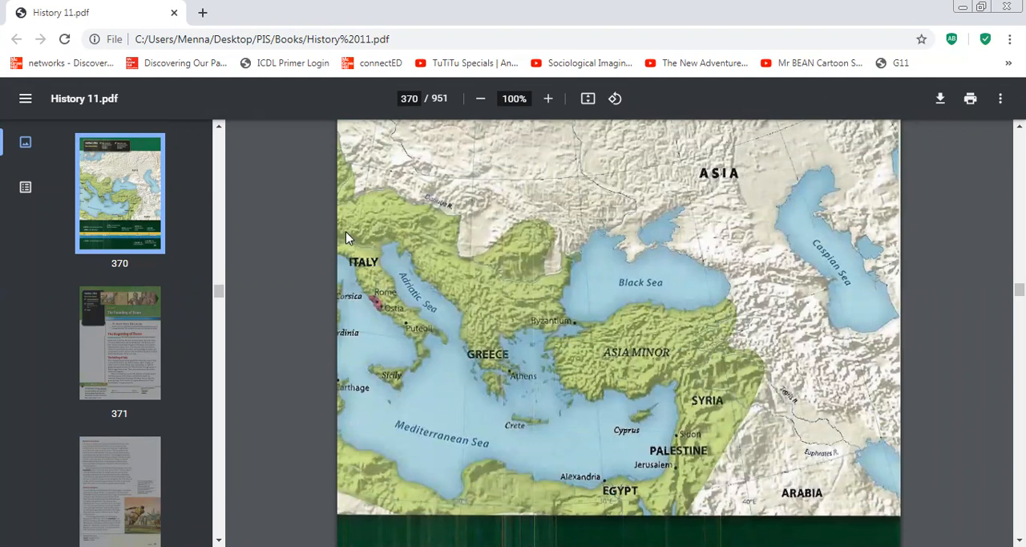
{"action": "mouse_move", "coordinate": [415, 311]}
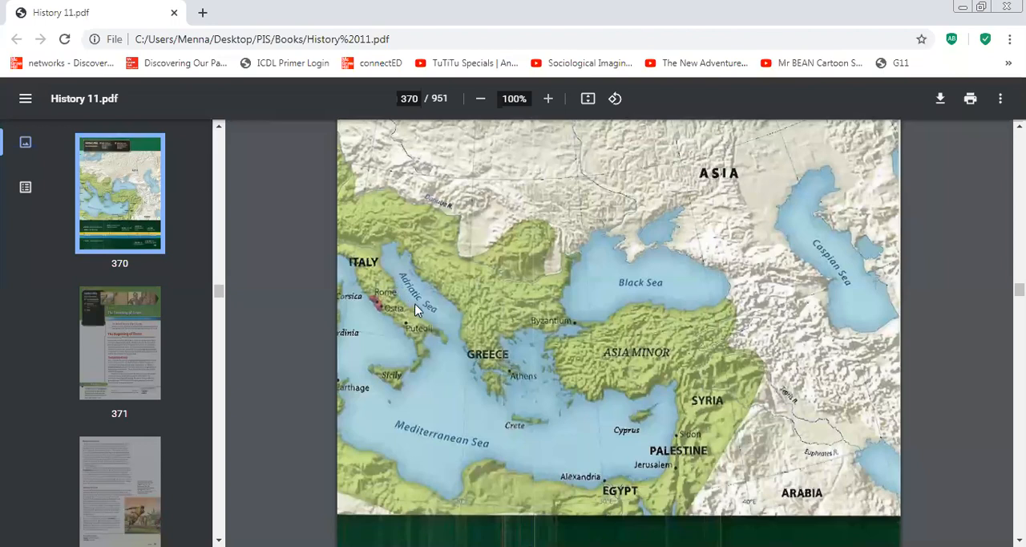
{"action": "mouse_move", "coordinate": [419, 324]}
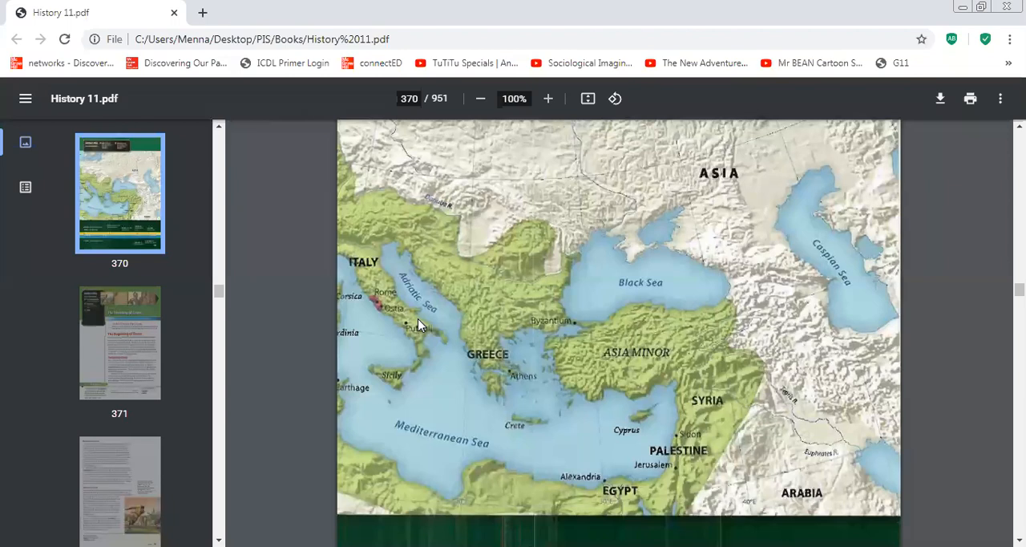
{"action": "scroll", "scroll_direction": "down", "scroll_amount": 3}
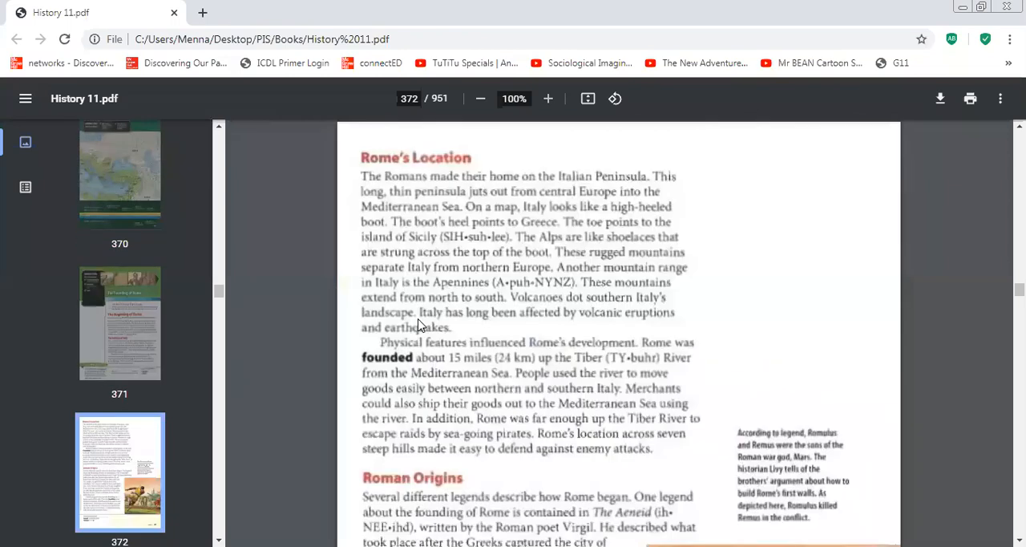
{"action": "mouse_move", "coordinate": [688, 330]}
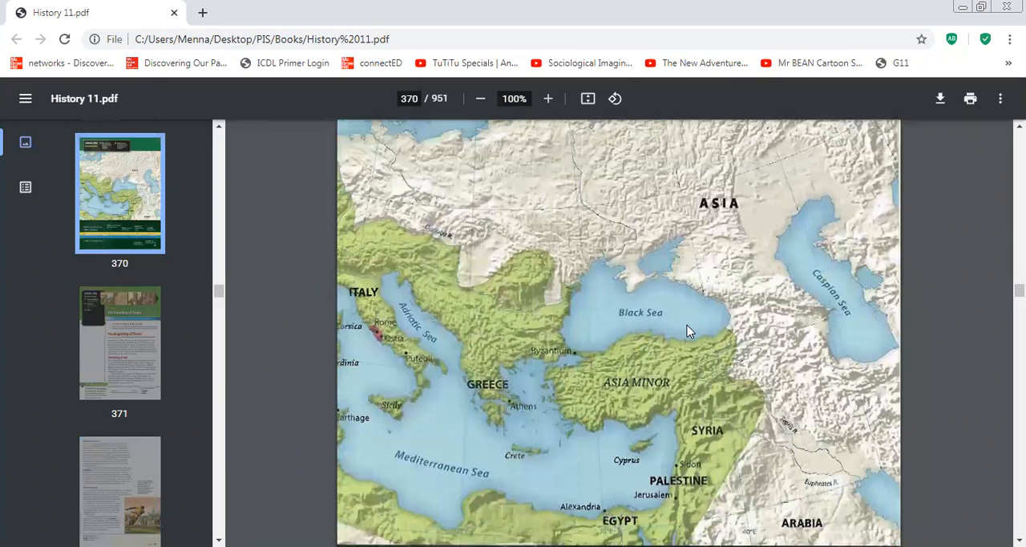
{"action": "mouse_move", "coordinate": [438, 441]}
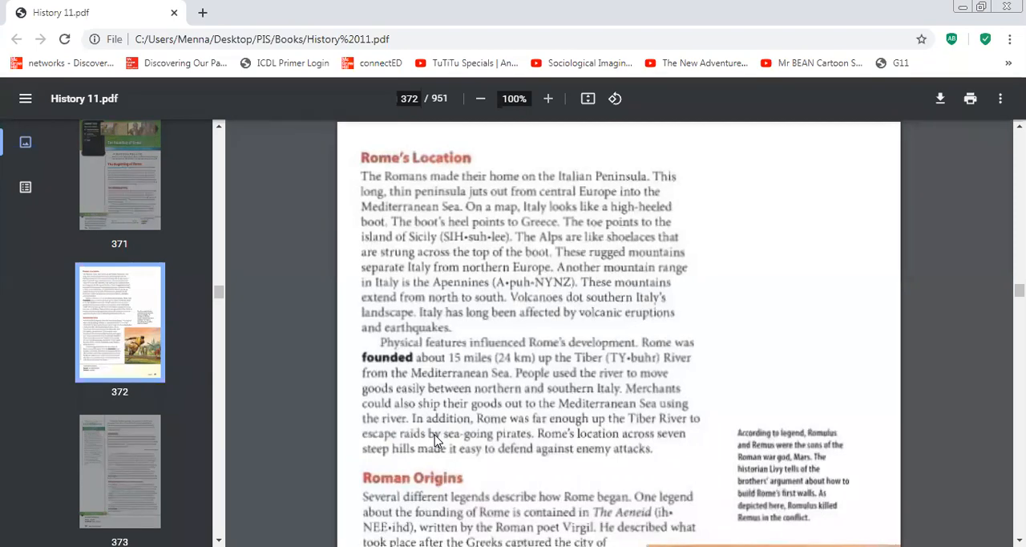
{"action": "mouse_move", "coordinate": [746, 394]}
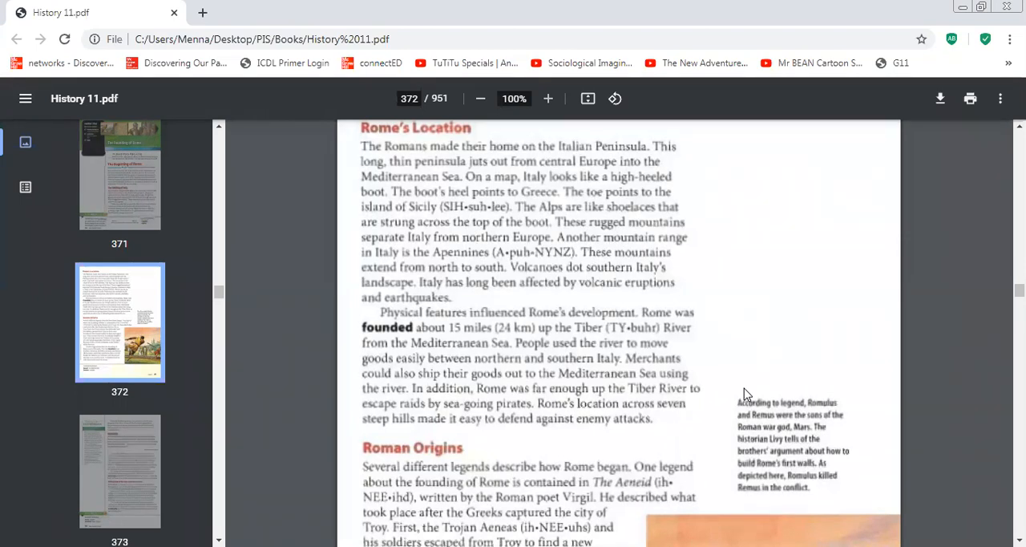
{"action": "scroll", "scroll_direction": "down", "scroll_amount": 3}
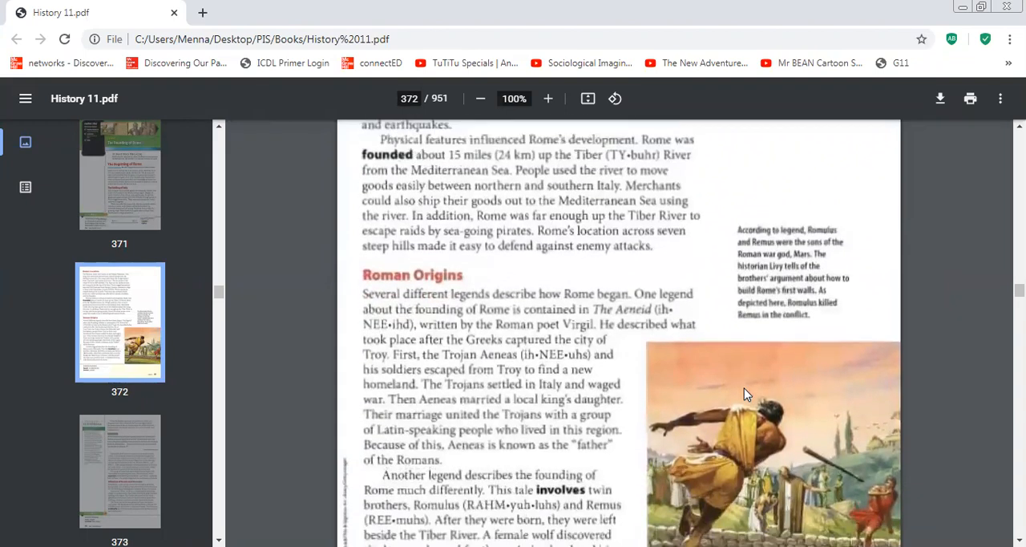
{"action": "scroll", "scroll_direction": "down", "scroll_amount": 3}
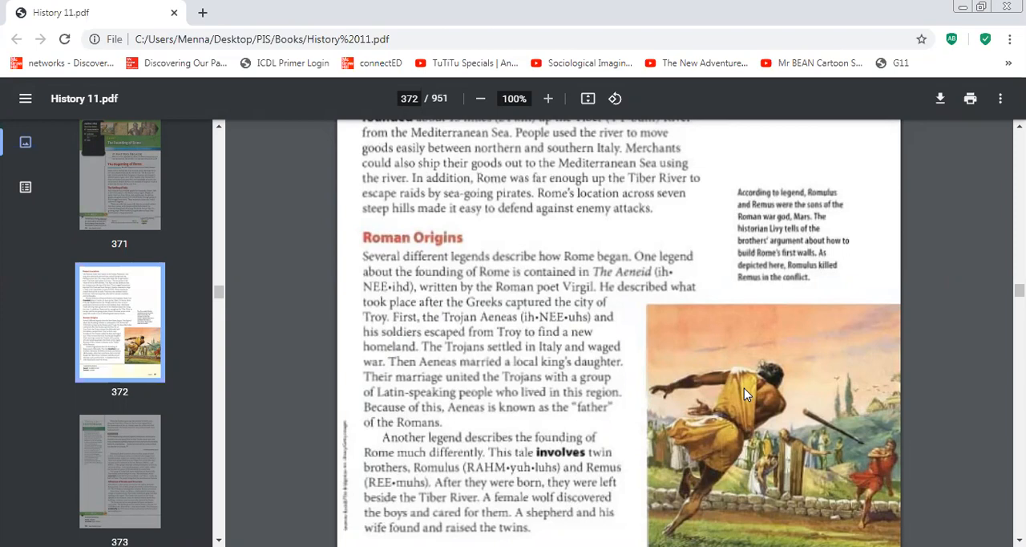
{"action": "scroll", "scroll_direction": "down", "scroll_amount": 3}
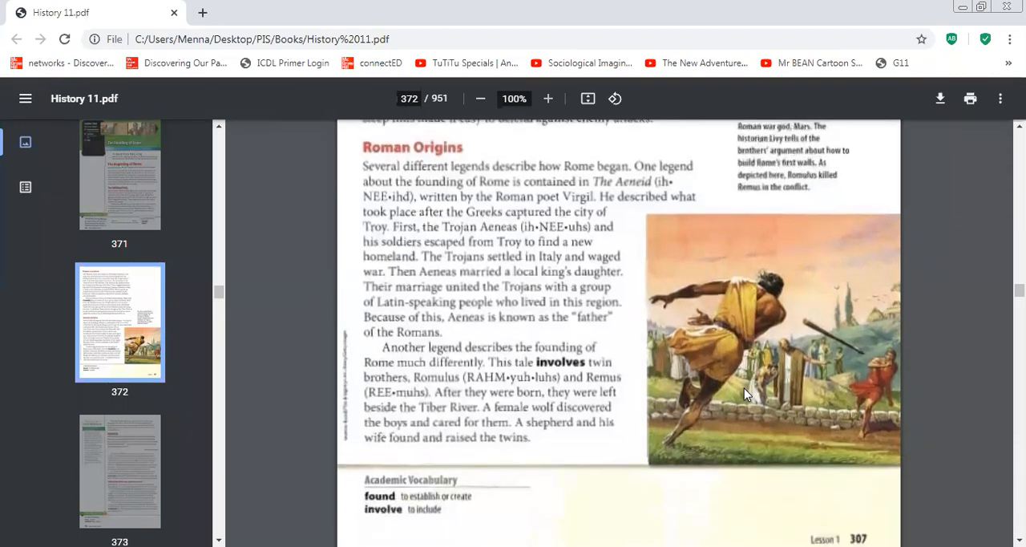
{"action": "scroll", "scroll_direction": "down", "scroll_amount": 3}
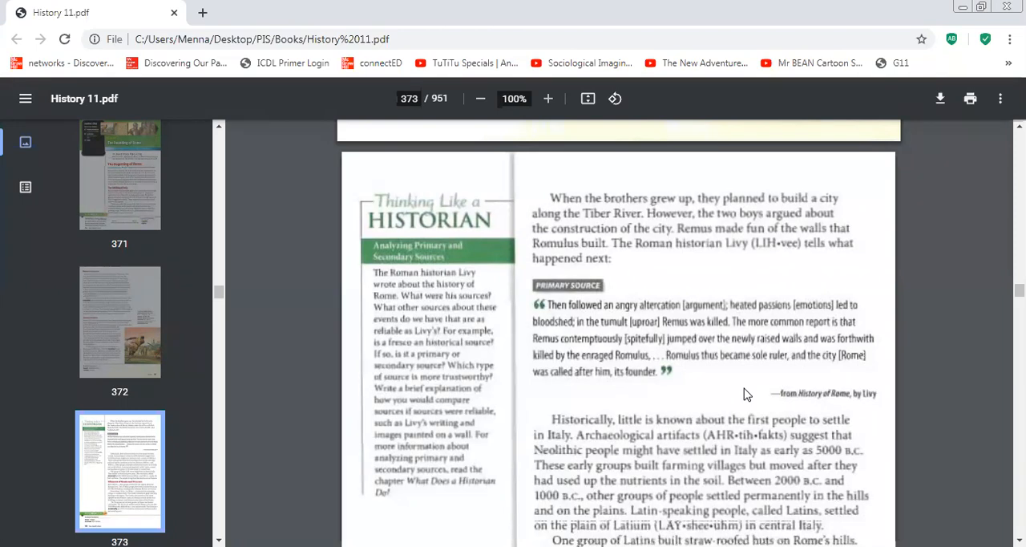
{"action": "scroll", "scroll_direction": "down", "scroll_amount": 3}
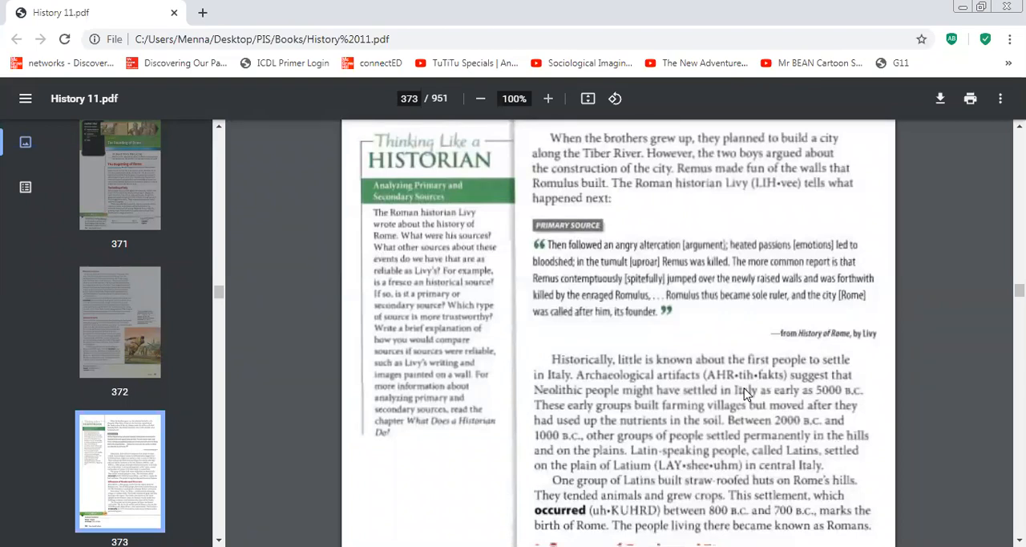
{"action": "scroll", "scroll_direction": "down", "scroll_amount": 3}
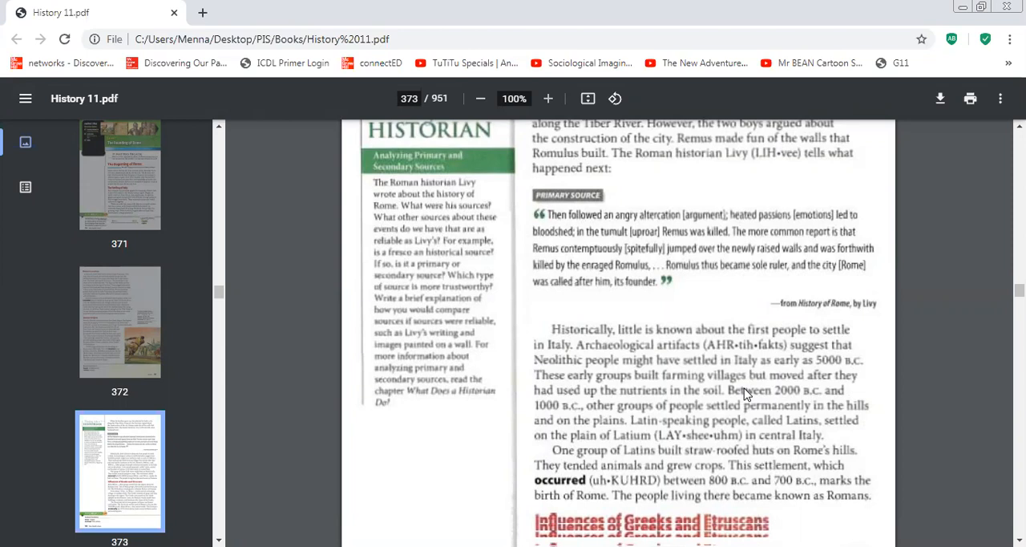
{"action": "scroll", "scroll_direction": "down", "scroll_amount": 3}
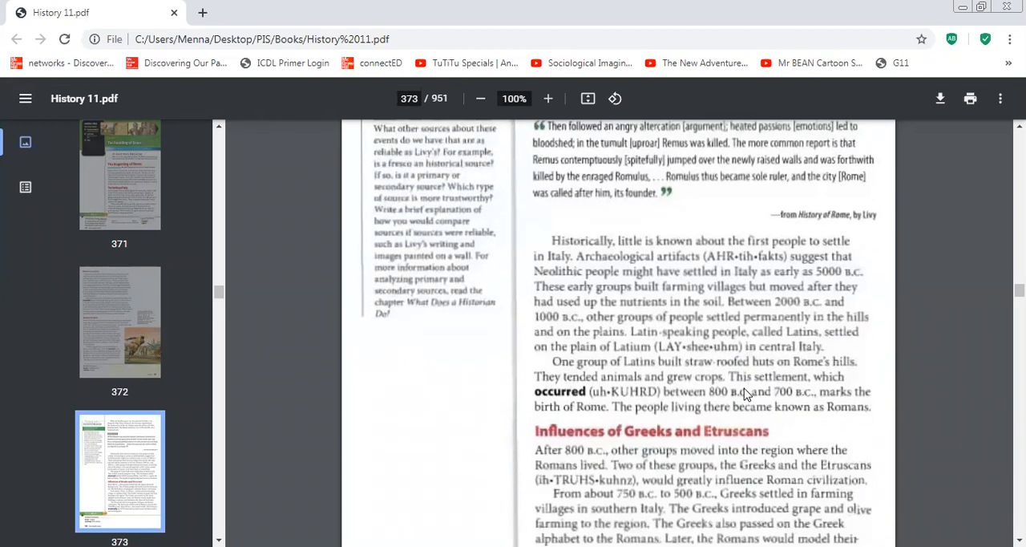
{"action": "scroll", "scroll_direction": "down", "scroll_amount": 3}
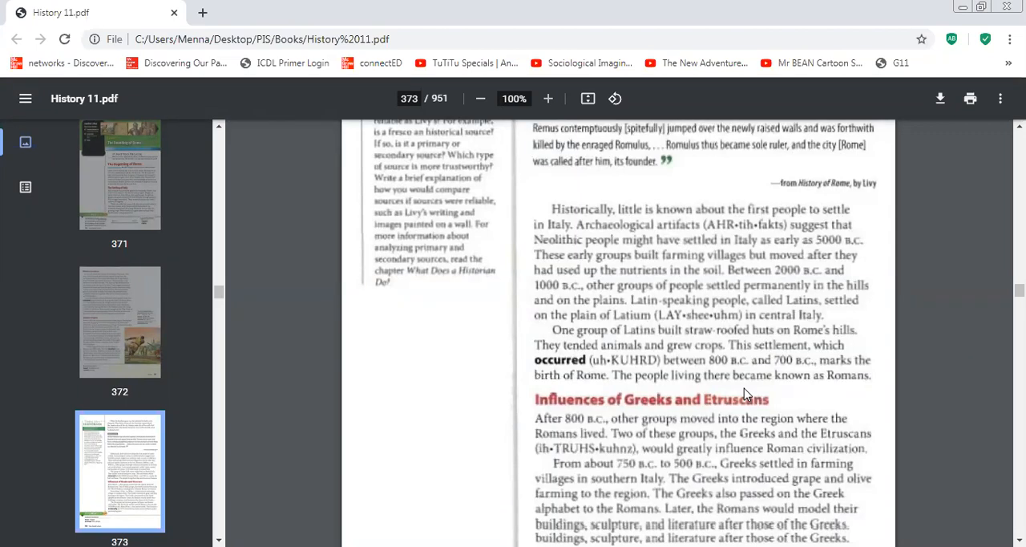
{"action": "scroll", "scroll_direction": "down", "scroll_amount": 3}
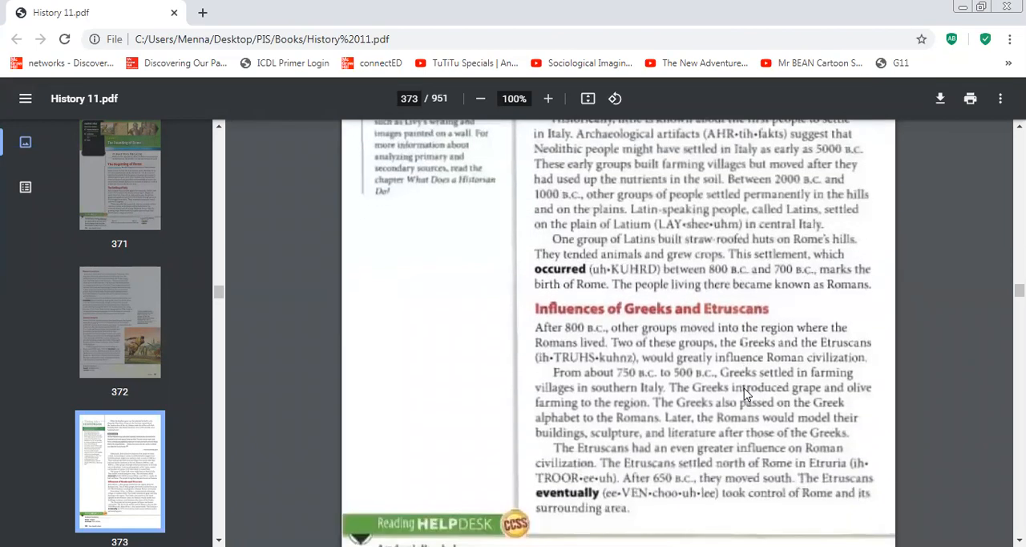
{"action": "scroll", "scroll_direction": "down", "scroll_amount": 3}
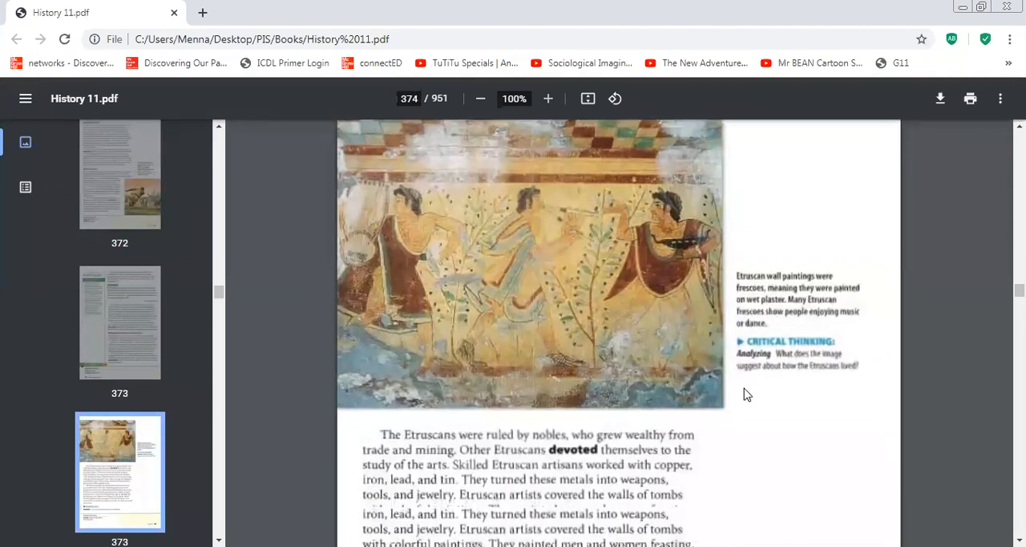
{"action": "scroll", "scroll_direction": "down", "scroll_amount": 3}
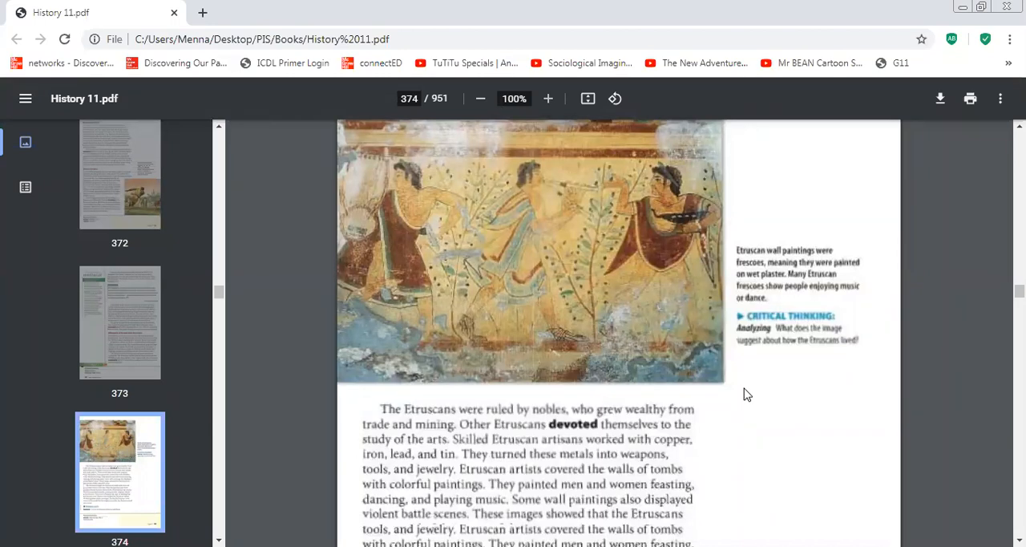
{"action": "scroll", "scroll_direction": "down", "scroll_amount": 3}
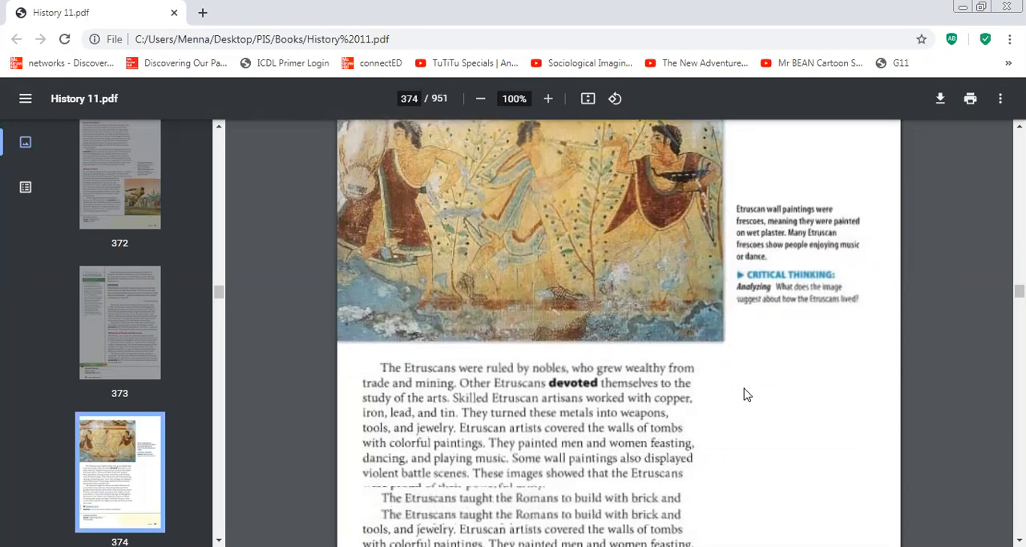